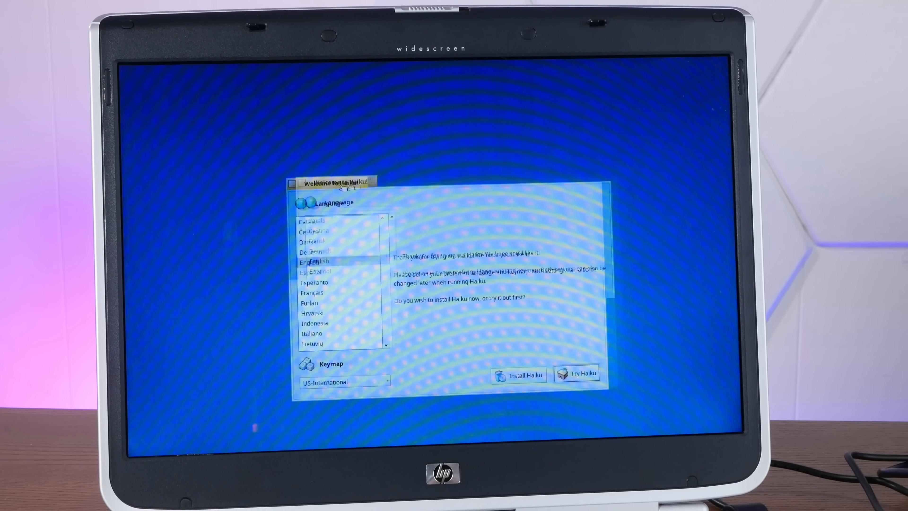
# Move the Welcome to Haiku window toward the centre of the screen
pyautogui.moveTo(334, 181); pyautogui.dragTo(421, 191)
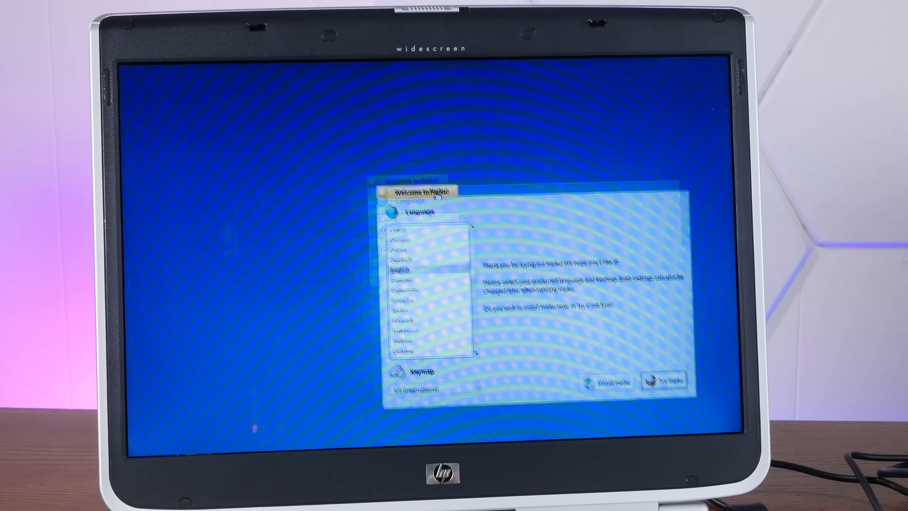
pyautogui.moveTo(423, 191); pyautogui.dragTo(365, 183)
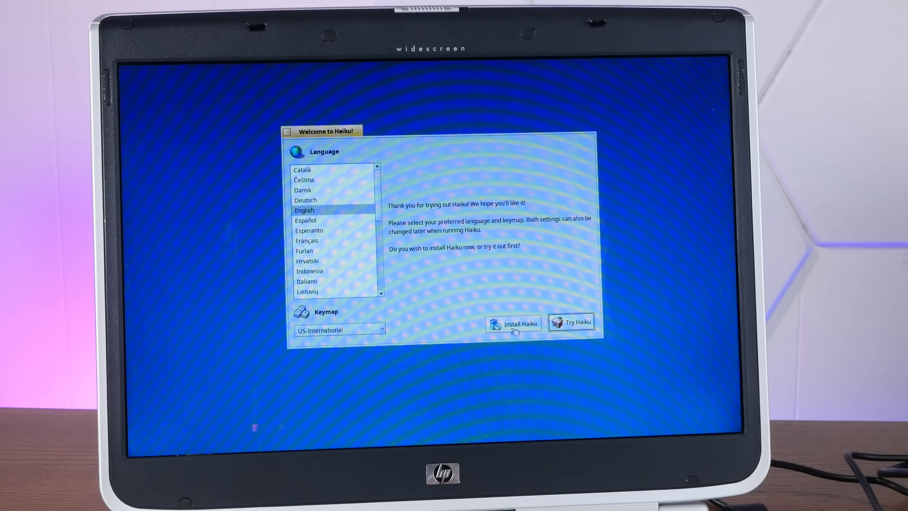
# Install Haiku: initialise the 236 GiB DosLab SSD with one full-size Be File System partition and write it
pyautogui.click(513, 323)
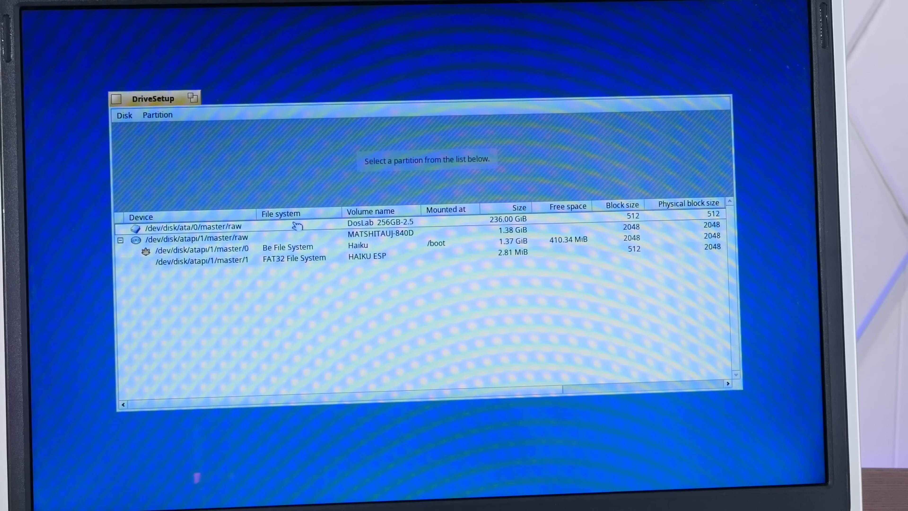
pyautogui.click(191, 226)
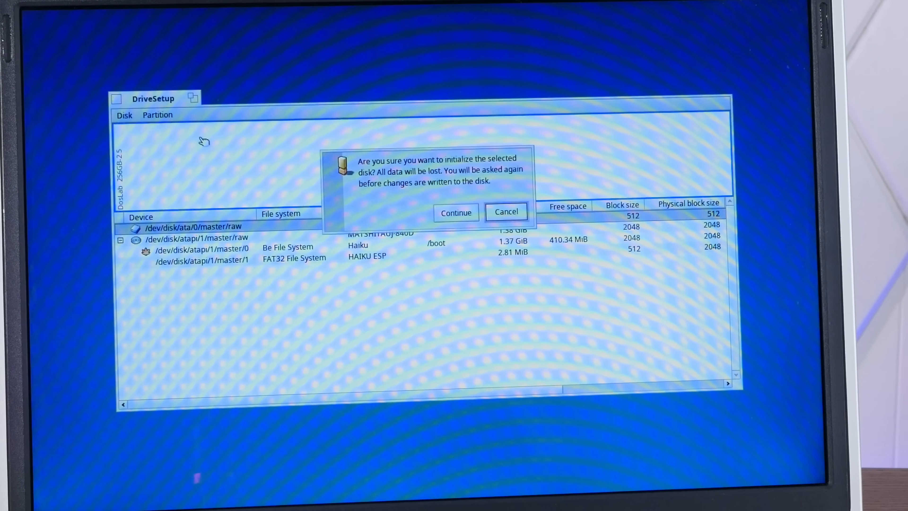
pyautogui.click(456, 213)
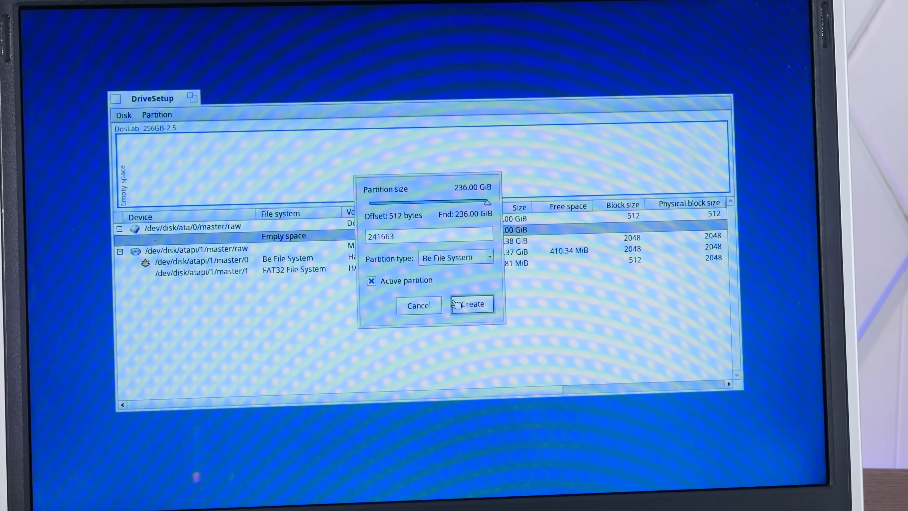
pyautogui.click(471, 304)
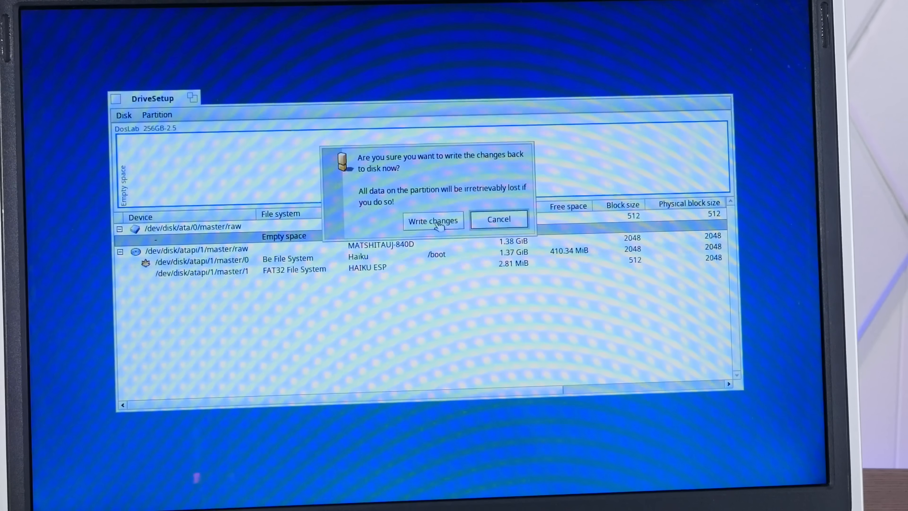
pyautogui.click(433, 220)
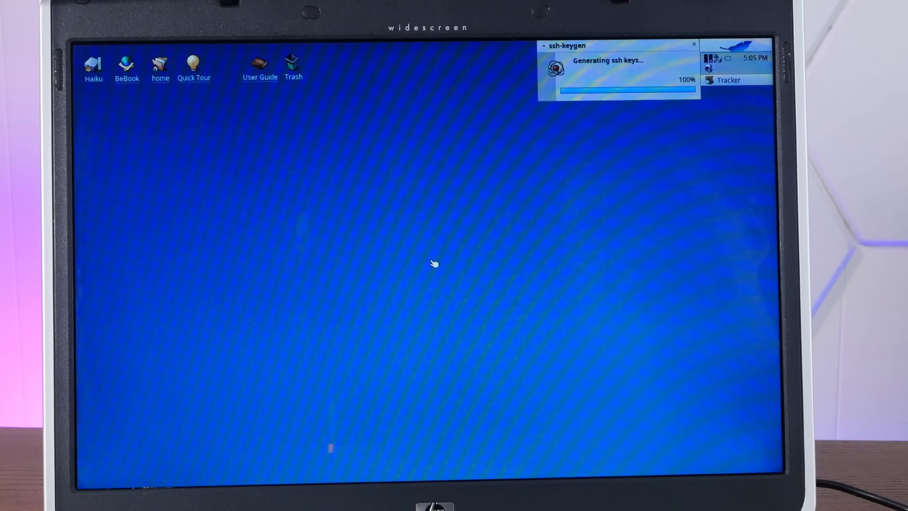
pyautogui.moveTo(442, 196)
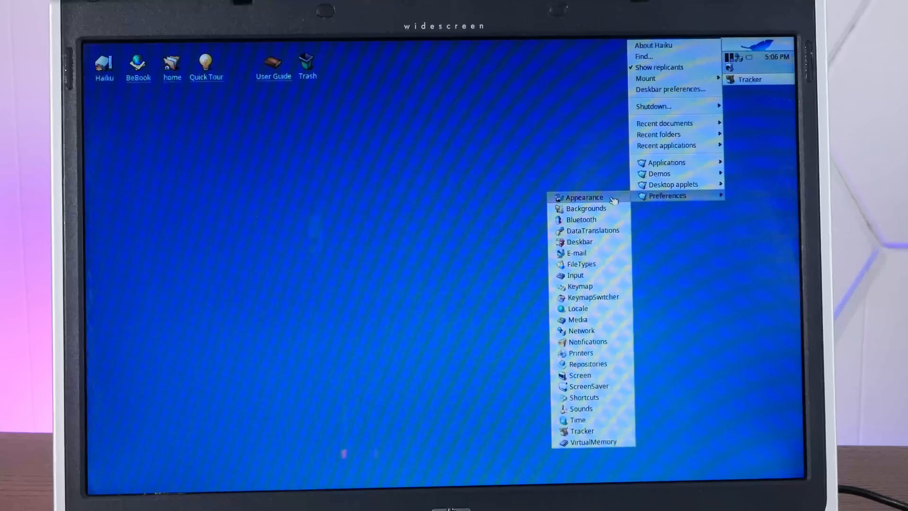
# Show About Haiku: R1/beta5 on an AMD Athlon 64 with 767 MiB memory
pyautogui.click(584, 196)
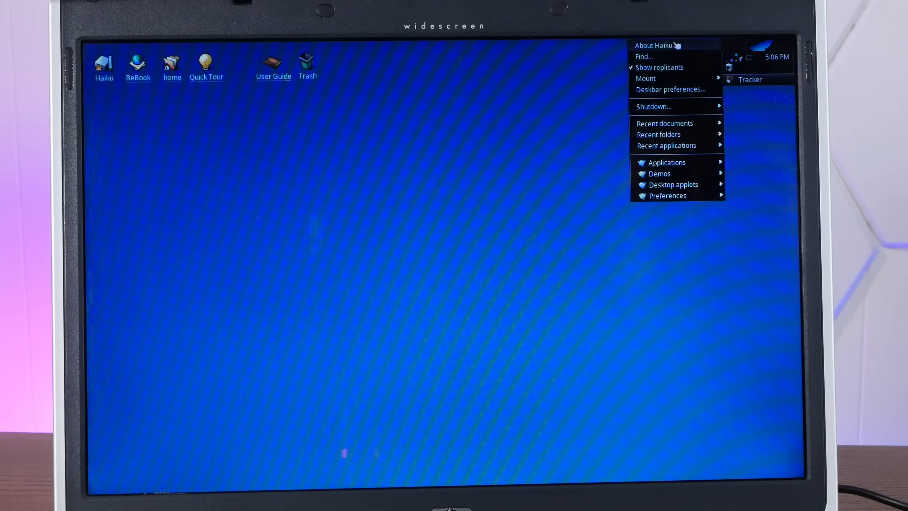
pyautogui.click(654, 46)
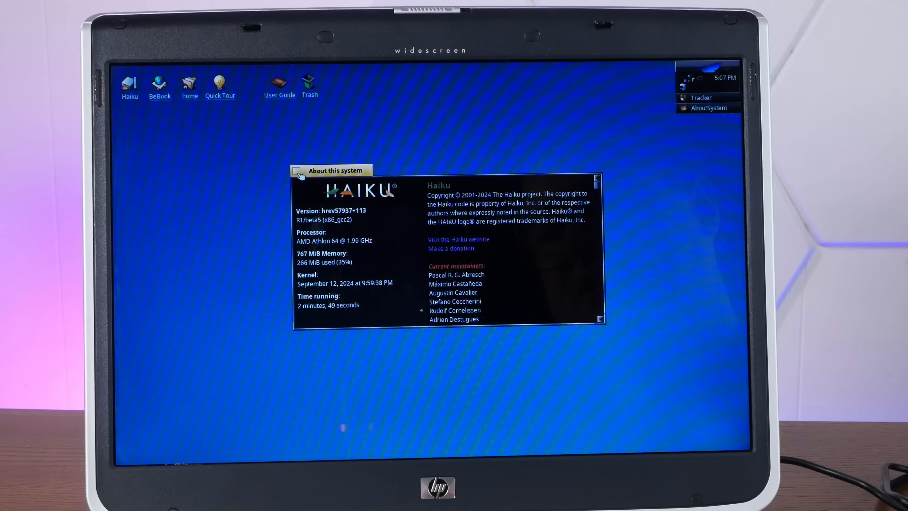
pyautogui.click(296, 170)
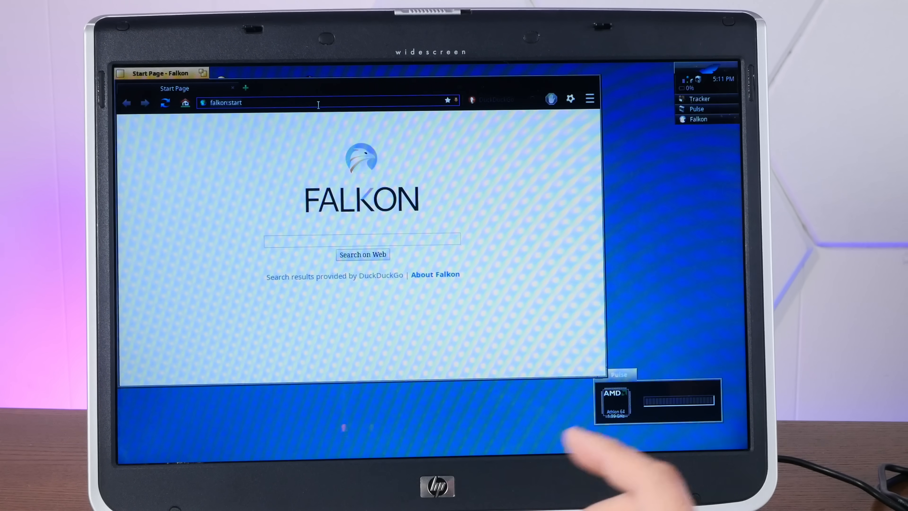
# Go to Google in Falkon, search for 'action retro' and scroll the results
pyautogui.write('google.com/?gws_rd=ssl')
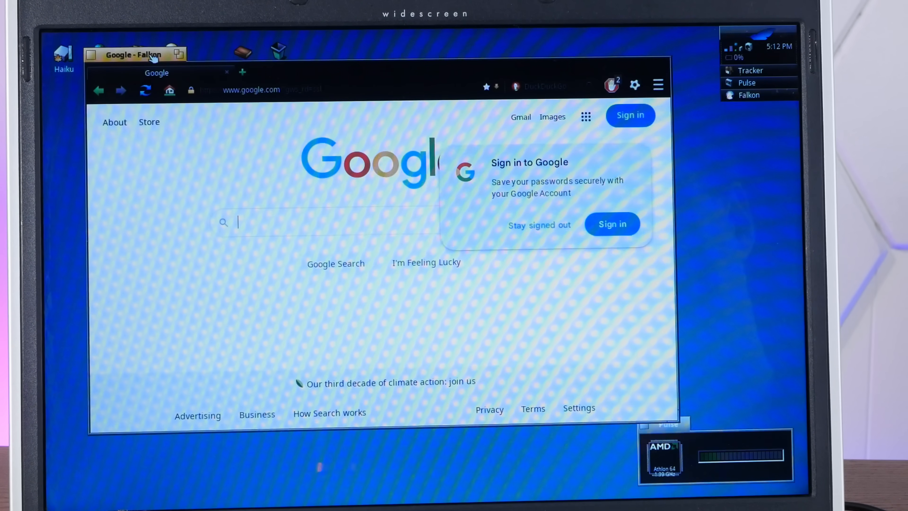
pyautogui.click(336, 222)
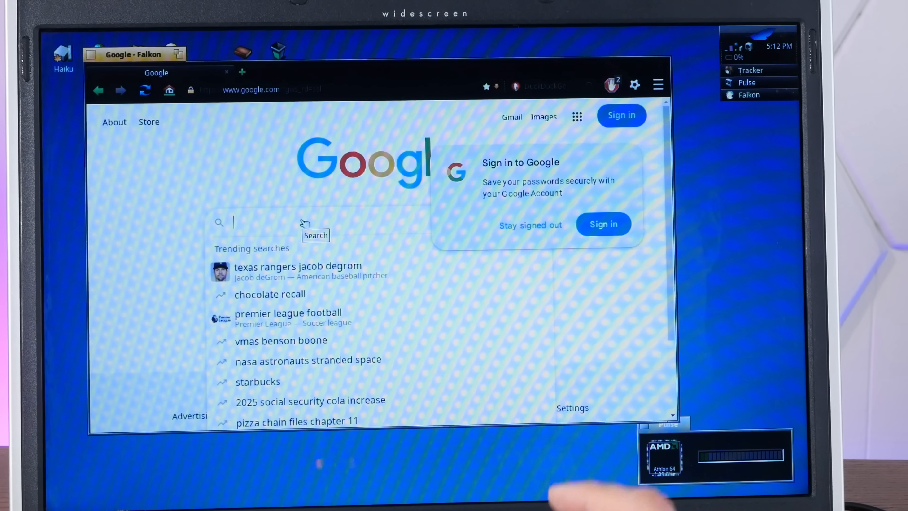
pyautogui.write('action retro')
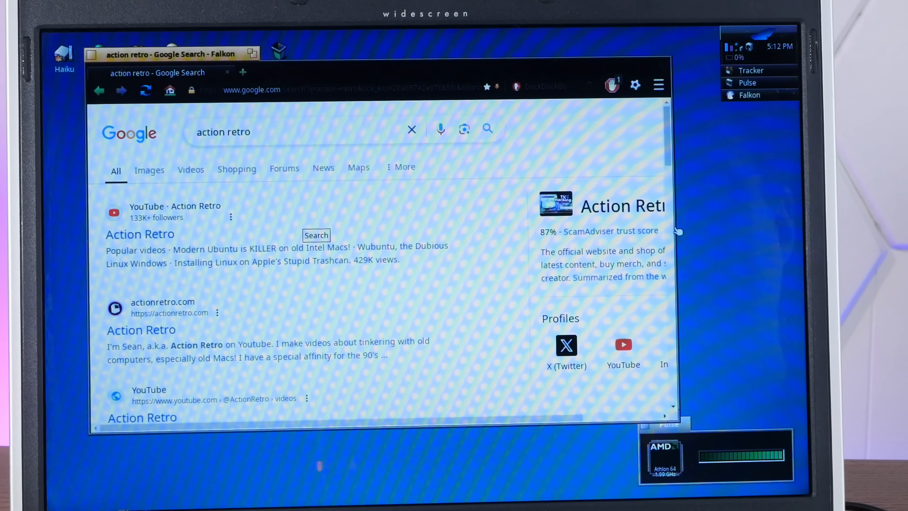
pyautogui.scroll(-3)
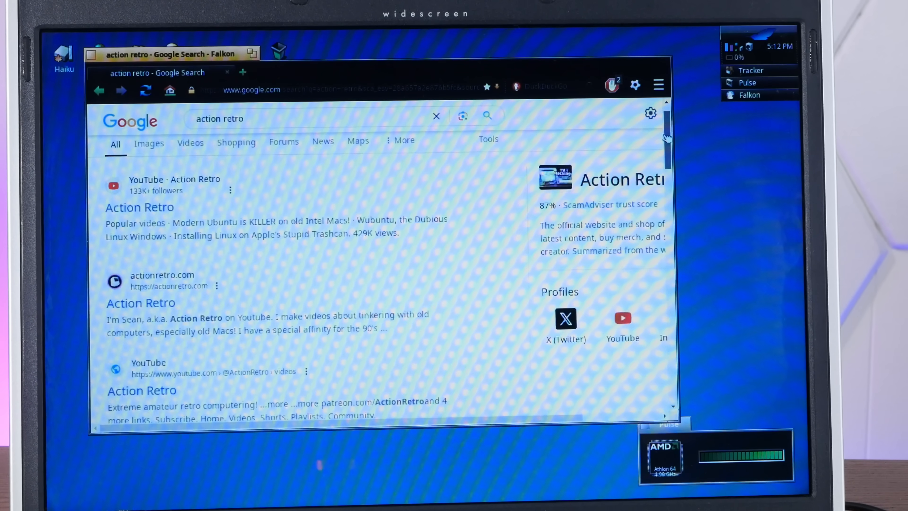
pyautogui.scroll(-3)
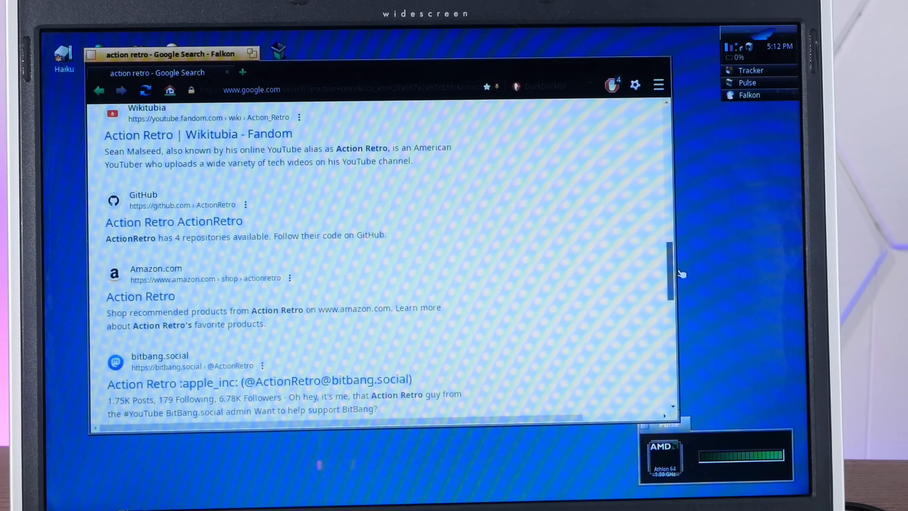
pyautogui.scroll(-3)
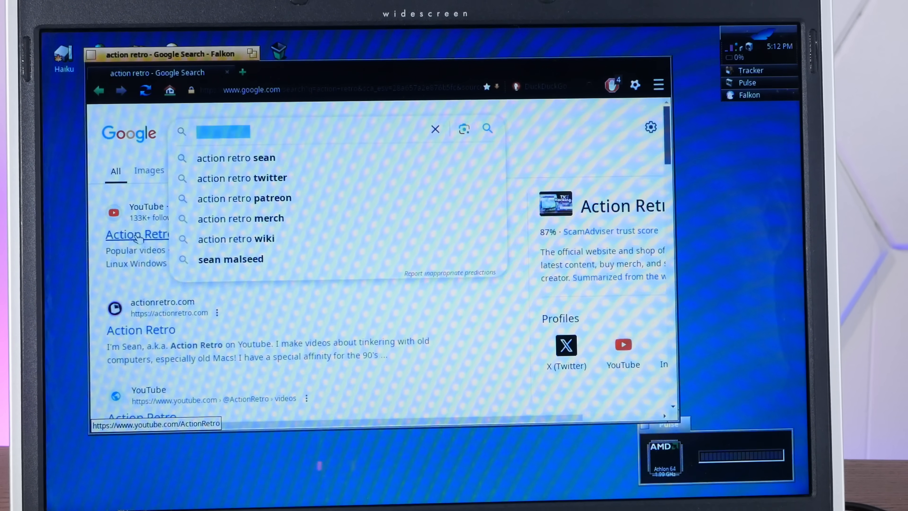
# Open the Action Retro YouTube channel from the results and browse its videos
pyautogui.click(137, 234)
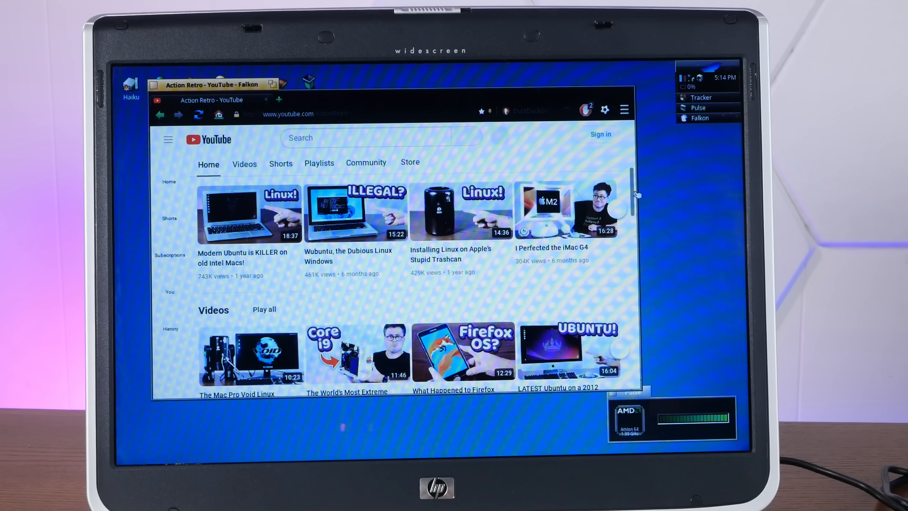
pyautogui.scroll(-3)
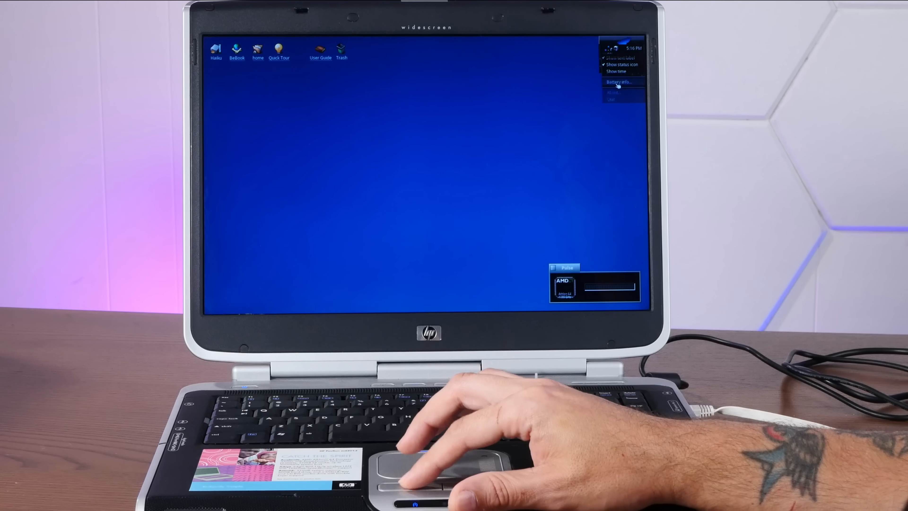
# Check the laptop's battery status from the Deskbar battery icon
pyautogui.click(621, 81)
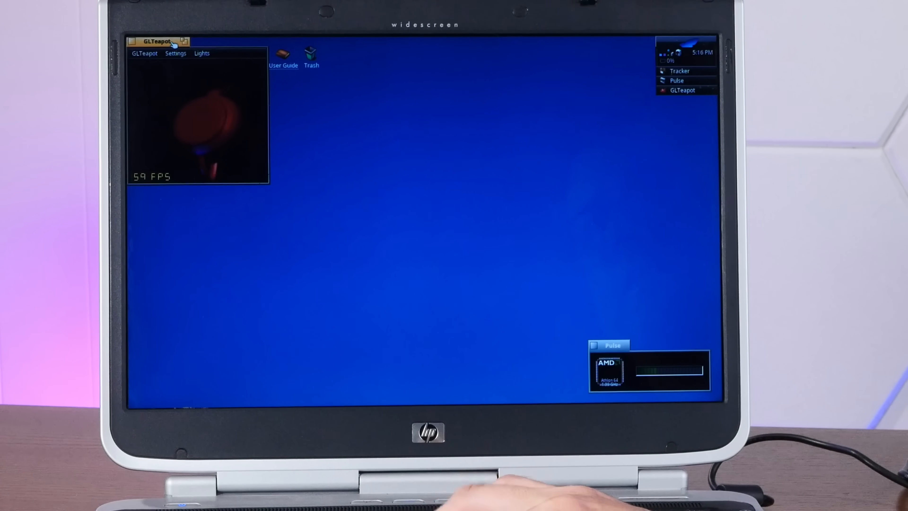
# Centre the GLTeapot window and turn off Limit FPS to refresh rate, reaching 175 FPS
pyautogui.moveTo(154, 41); pyautogui.dragTo(348, 117)
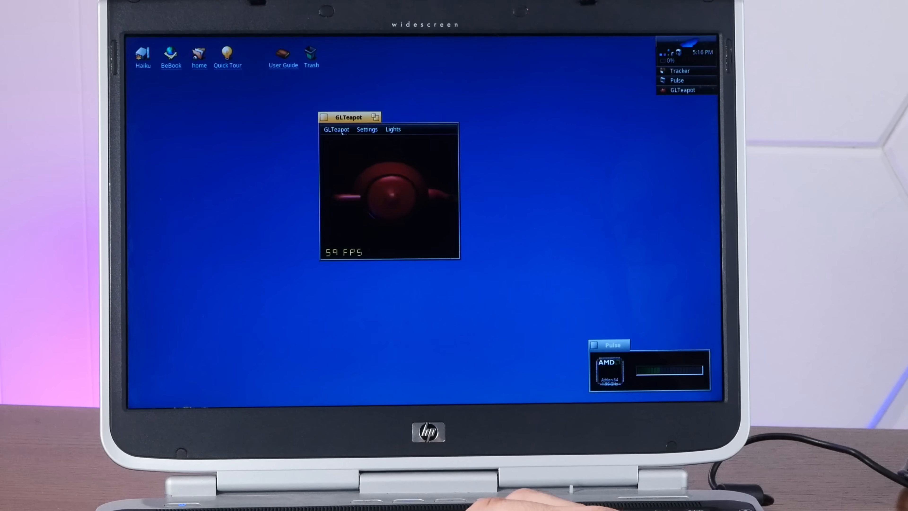
pyautogui.click(366, 128)
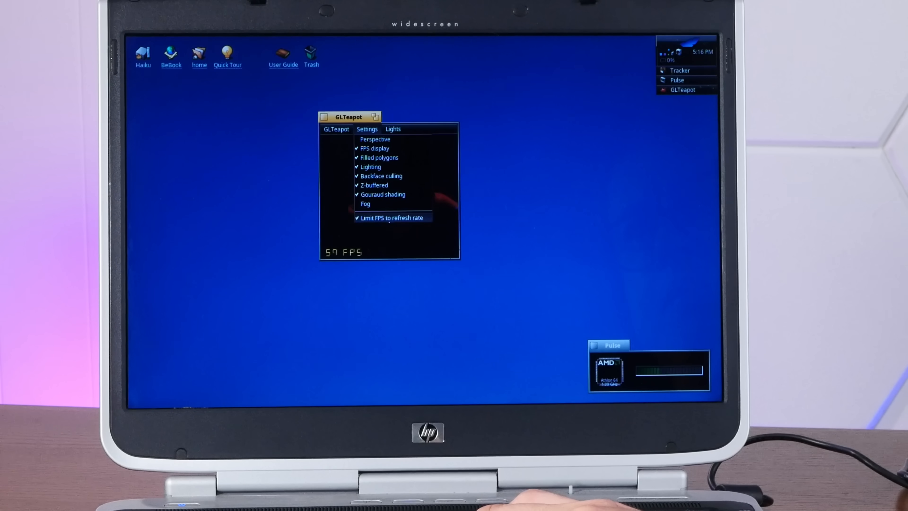
pyautogui.click(392, 218)
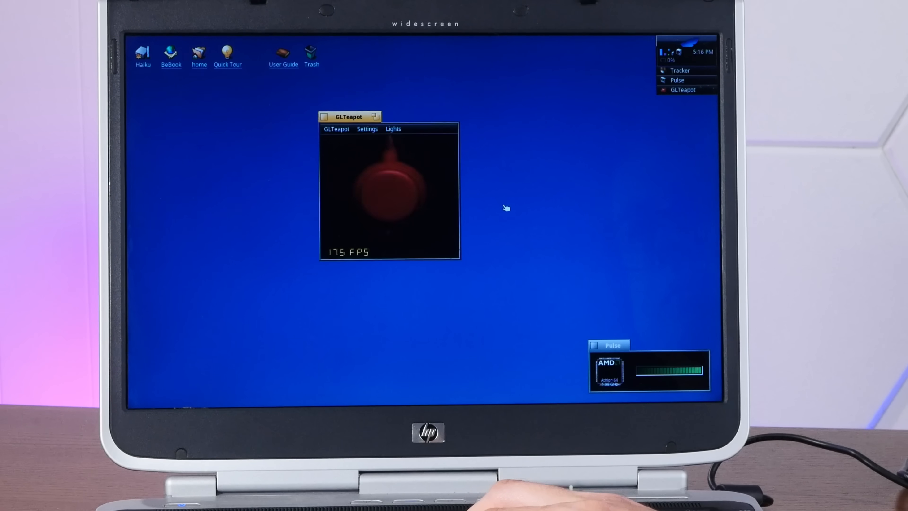